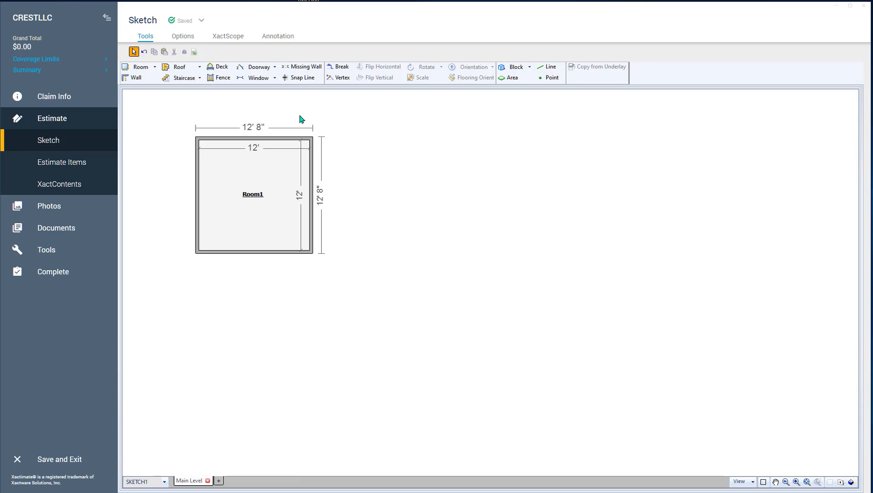
{"action": "mouse_move", "coordinate": [143, 51]}
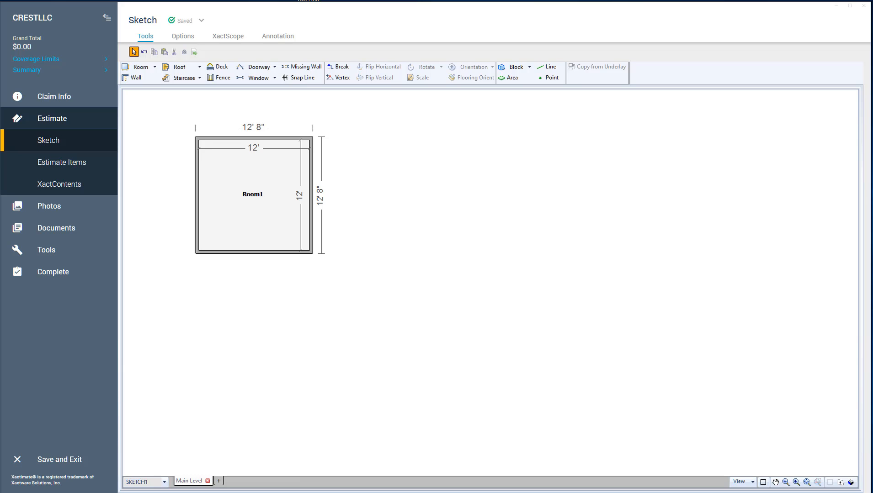
{"action": "mouse_move", "coordinate": [589, 208]}
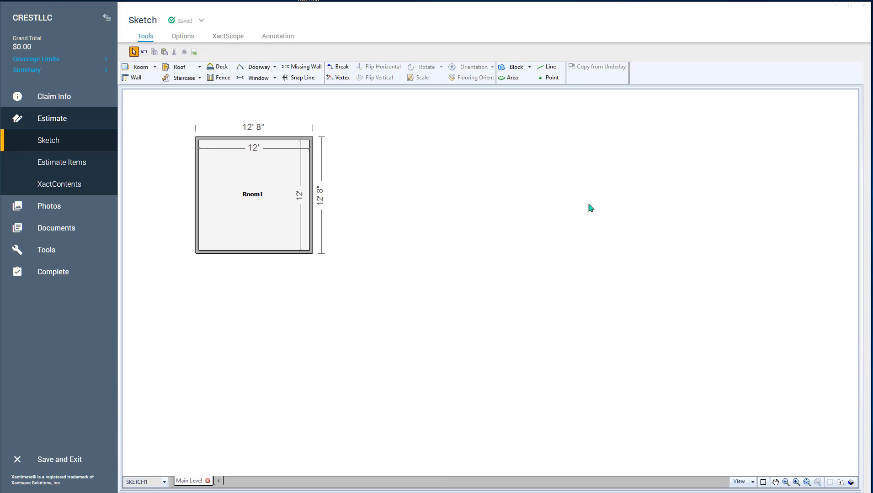
{"action": "mouse_move", "coordinate": [421, 207]}
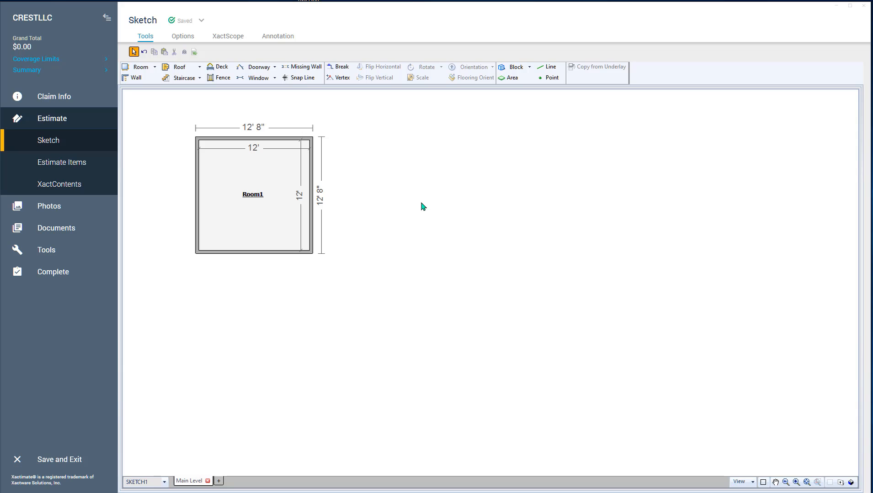
{"action": "mouse_move", "coordinate": [421, 203]}
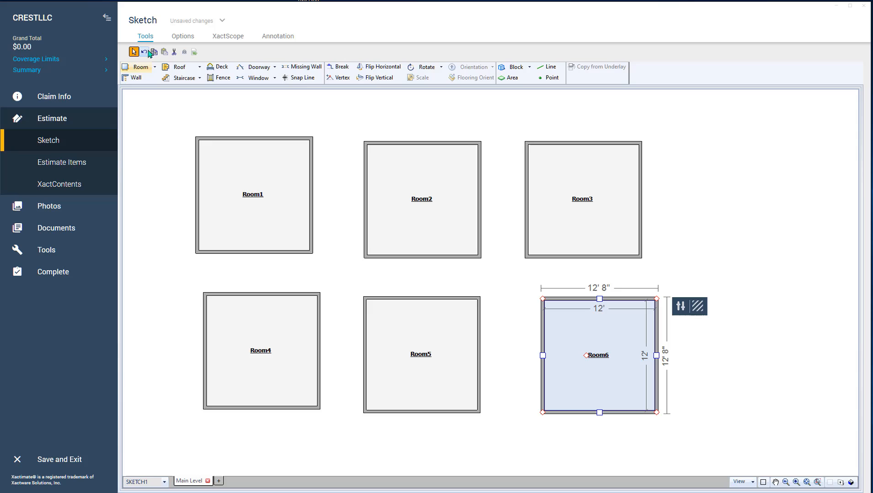
{"action": "mouse_move", "coordinate": [144, 52]}
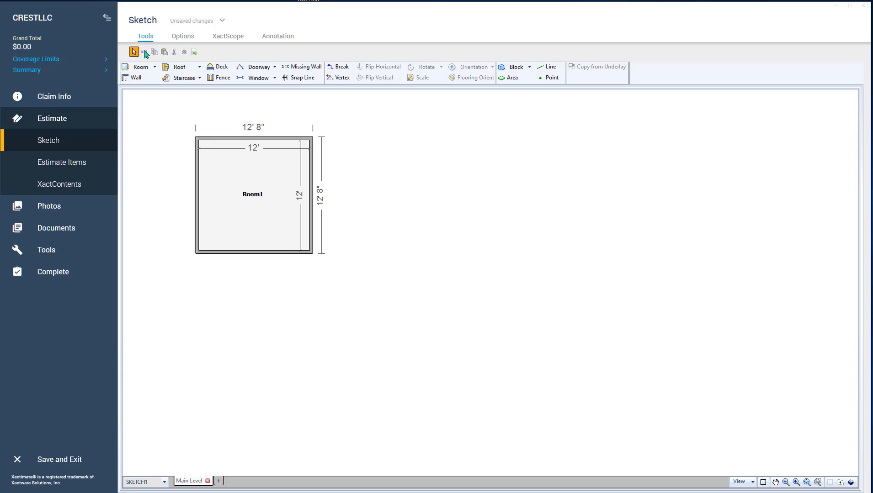
Select Room1 in the sketch, then clear the selection on the canvas
{"action": "left_click", "coordinate": [252, 196]}
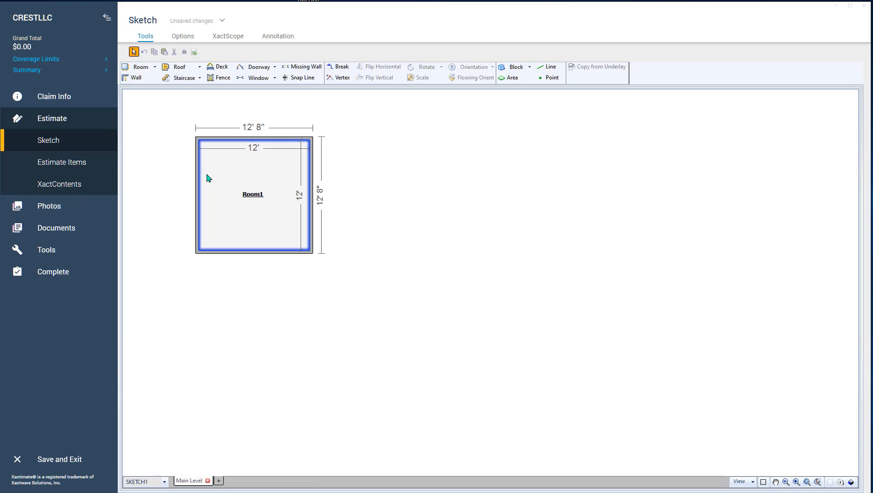
{"action": "left_click", "coordinate": [253, 195]}
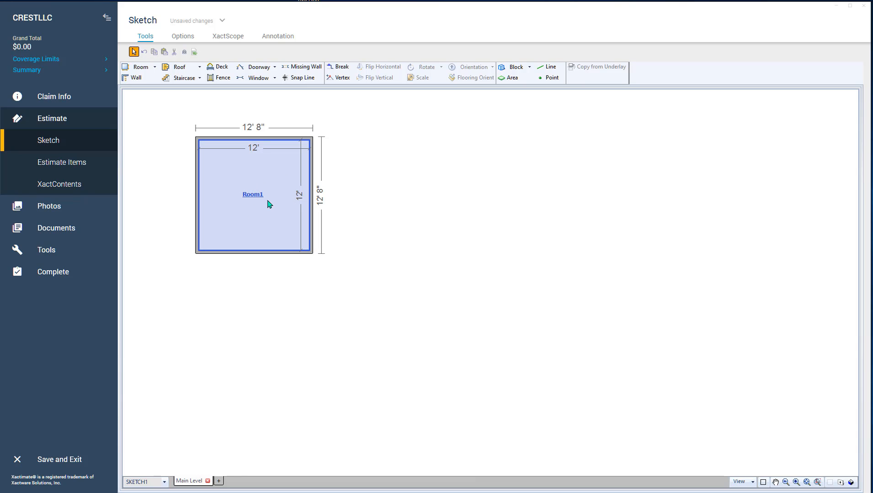
{"action": "left_click", "coordinate": [402, 207]}
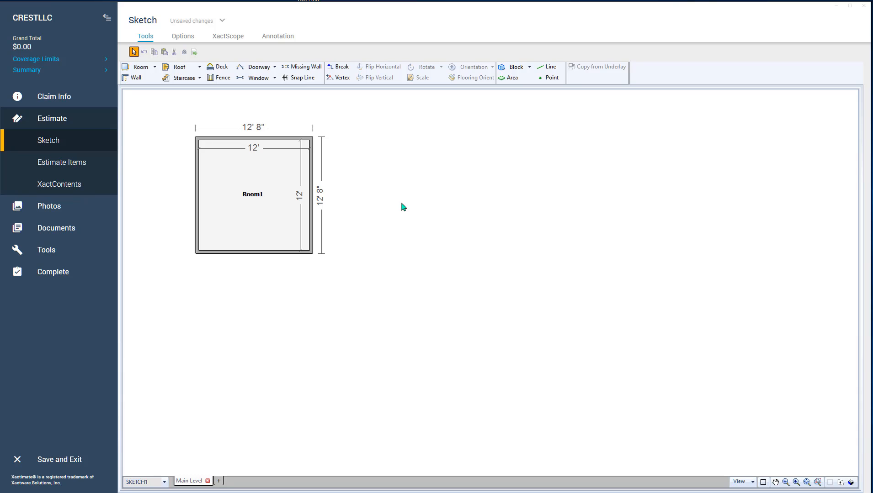
{"action": "mouse_move", "coordinate": [407, 210]}
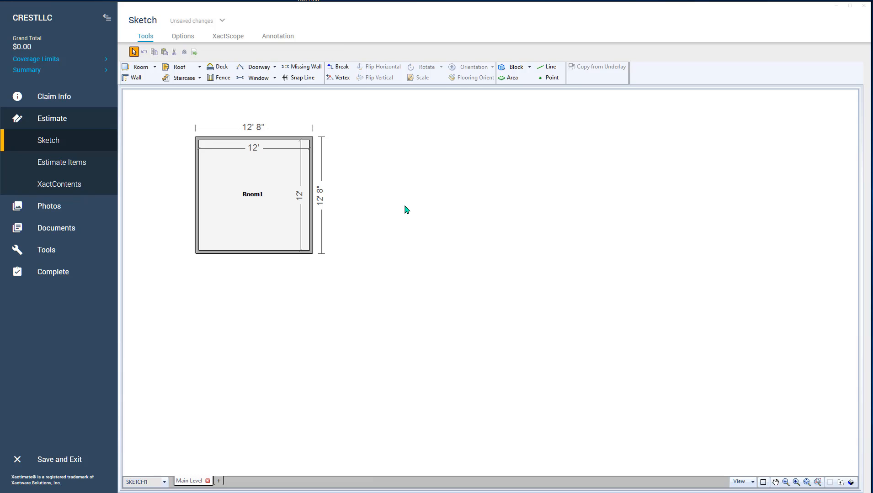
{"action": "mouse_move", "coordinate": [407, 213]}
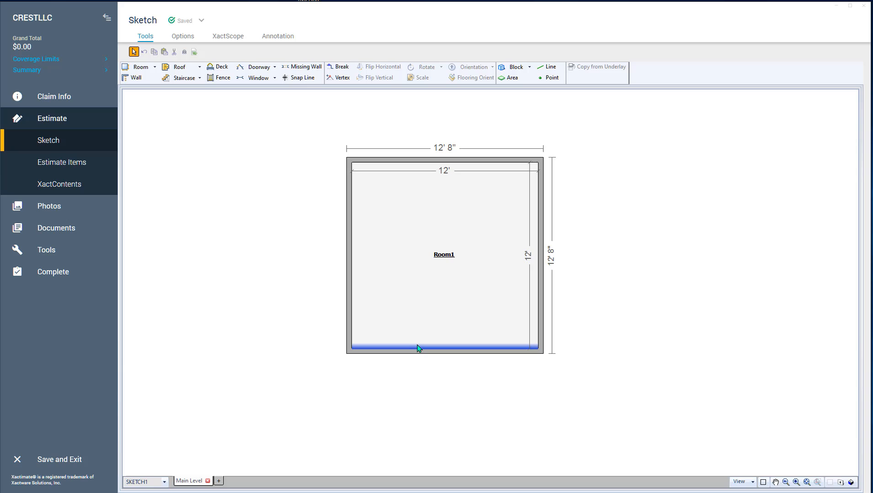
Place wall breaks on Room1's bottom wall for the bump-out
{"action": "left_click", "coordinate": [409, 354]}
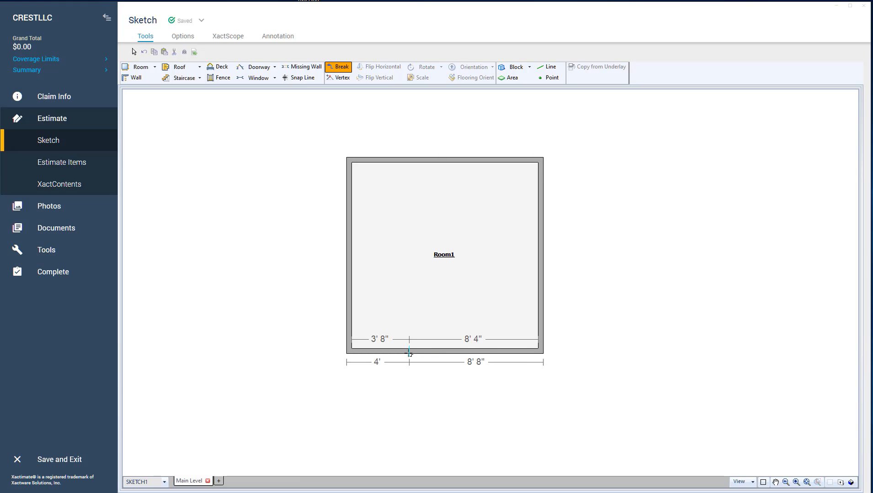
{"action": "left_click", "coordinate": [447, 351]}
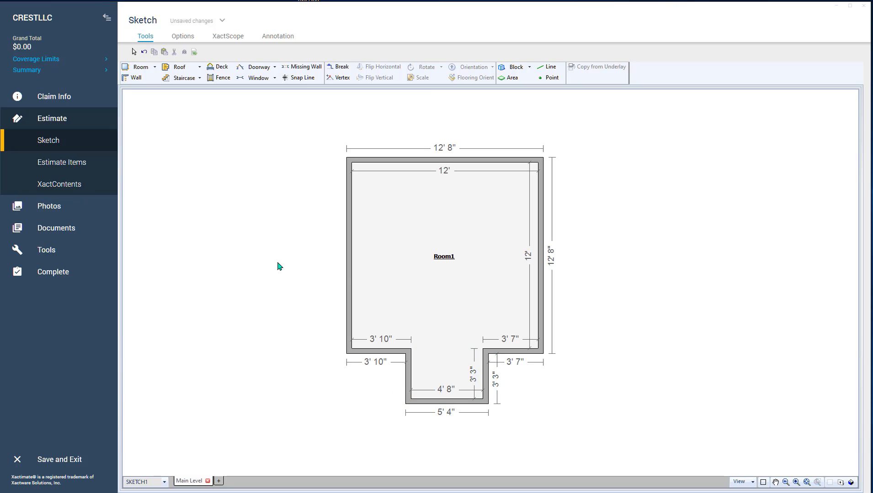
Place a break midway along Room1's left wall with the Break tool
{"action": "left_click", "coordinate": [338, 67]}
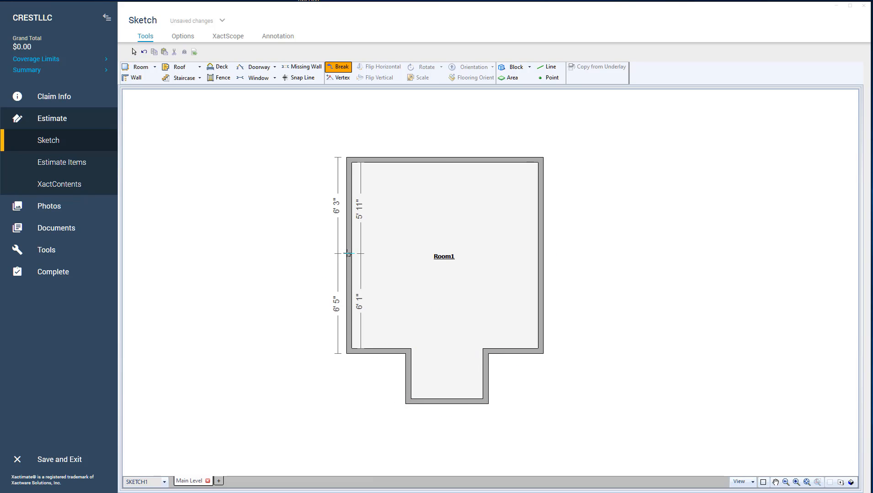
{"action": "left_click", "coordinate": [351, 253]}
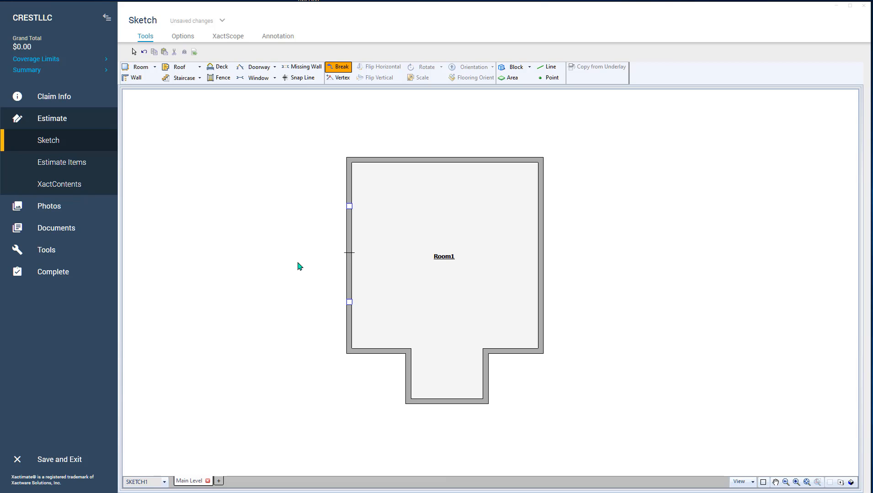
{"action": "mouse_move", "coordinate": [333, 231]}
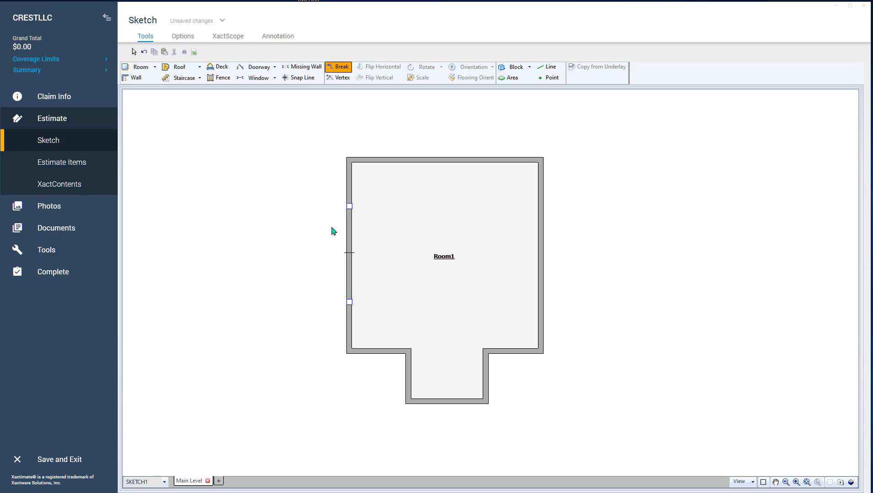
{"action": "mouse_move", "coordinate": [327, 283]}
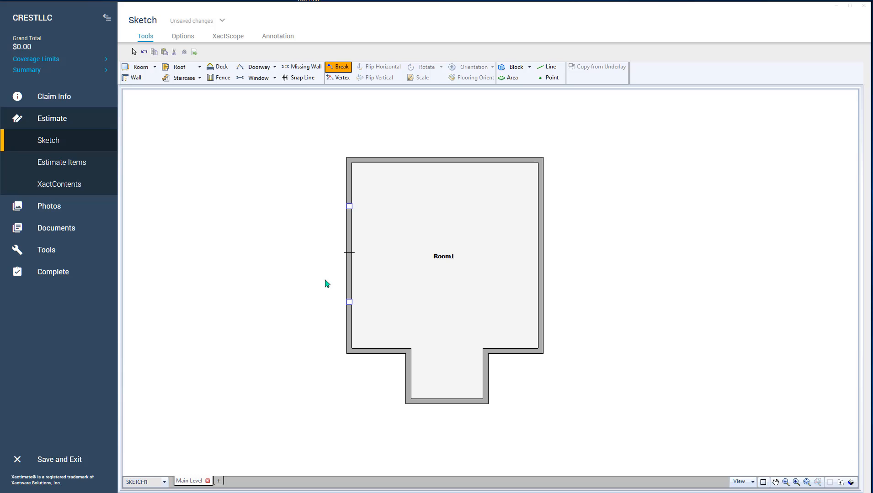
{"action": "mouse_move", "coordinate": [512, 266]}
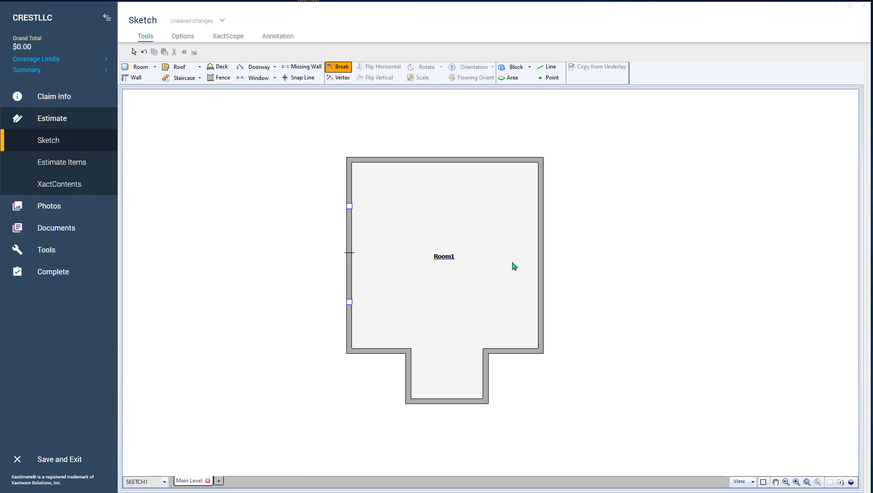
{"action": "mouse_move", "coordinate": [540, 246]}
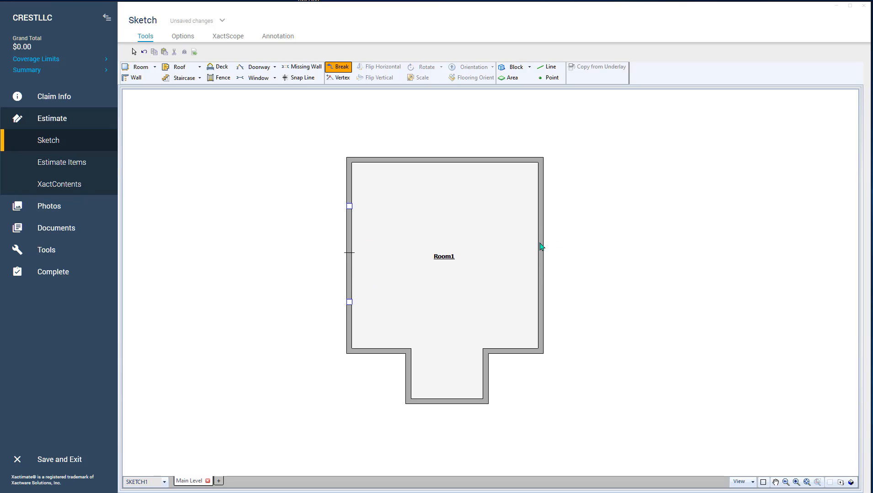
{"action": "mouse_move", "coordinate": [497, 245]}
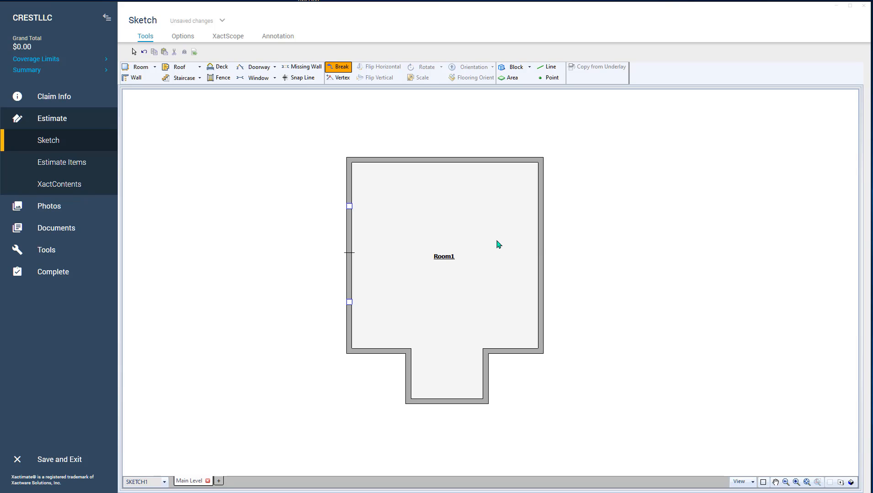
{"action": "mouse_move", "coordinate": [371, 299]}
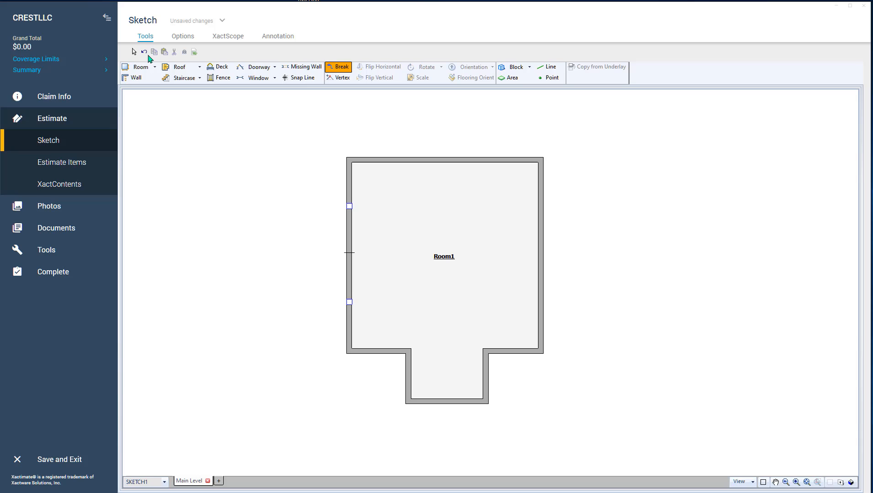
{"action": "mouse_move", "coordinate": [145, 52]}
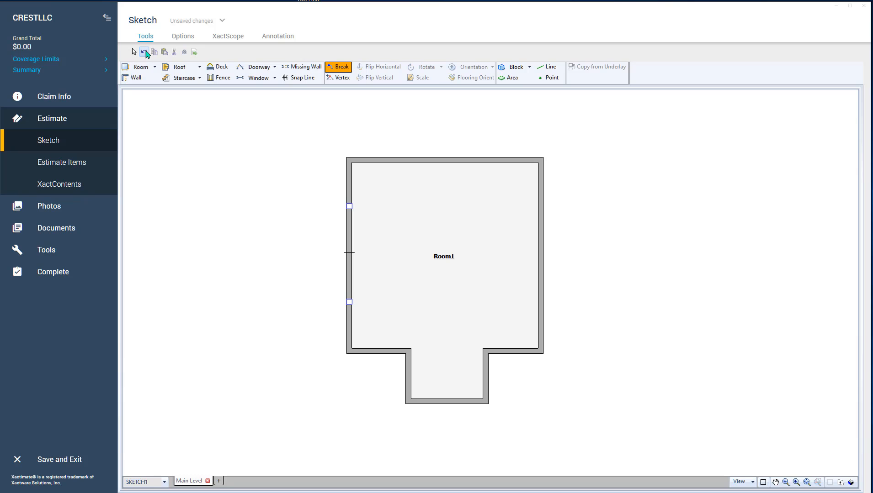
Undo the bump-out, returning Room1 to a plain 12' square
{"action": "left_click", "coordinate": [146, 53]}
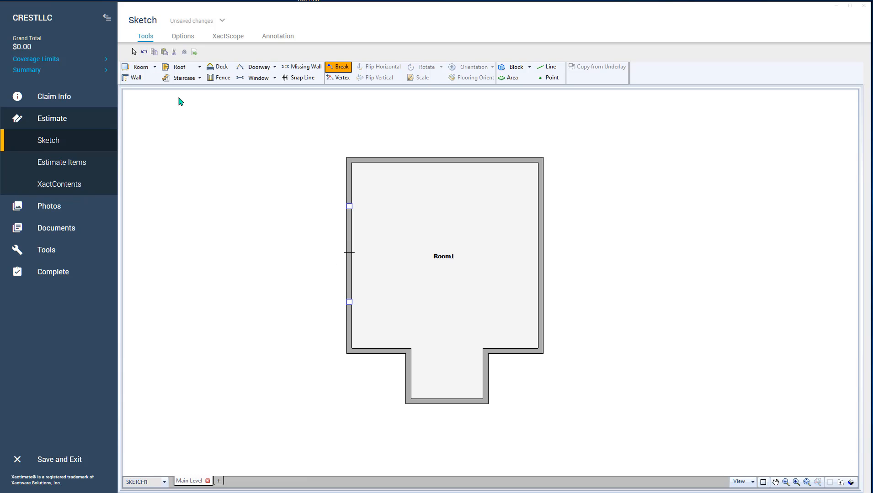
{"action": "mouse_move", "coordinate": [144, 53]}
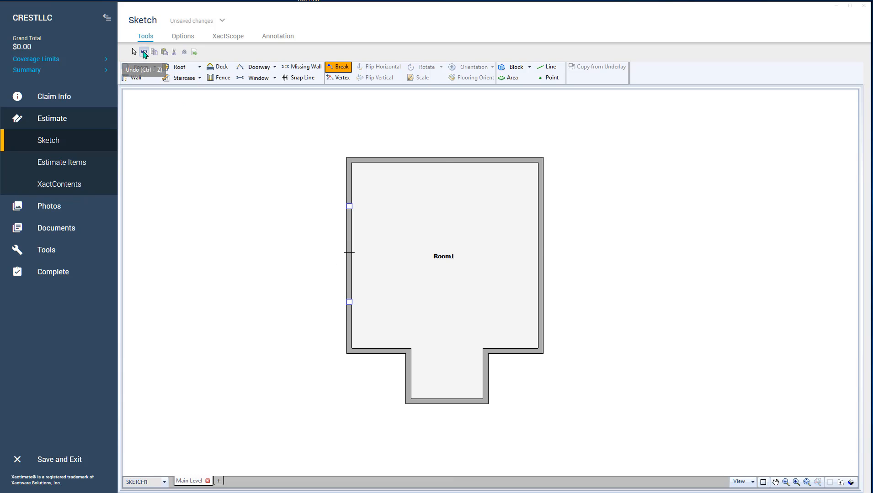
{"action": "left_click", "coordinate": [143, 51]}
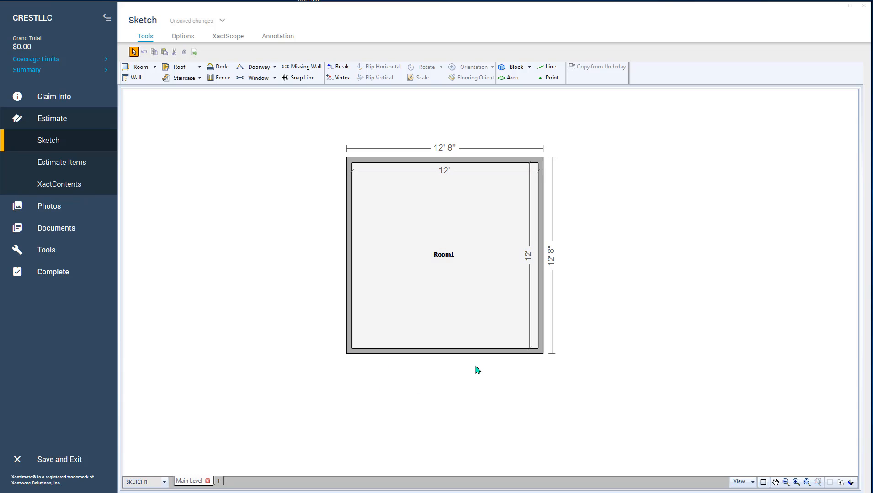
{"action": "mouse_move", "coordinate": [489, 383]}
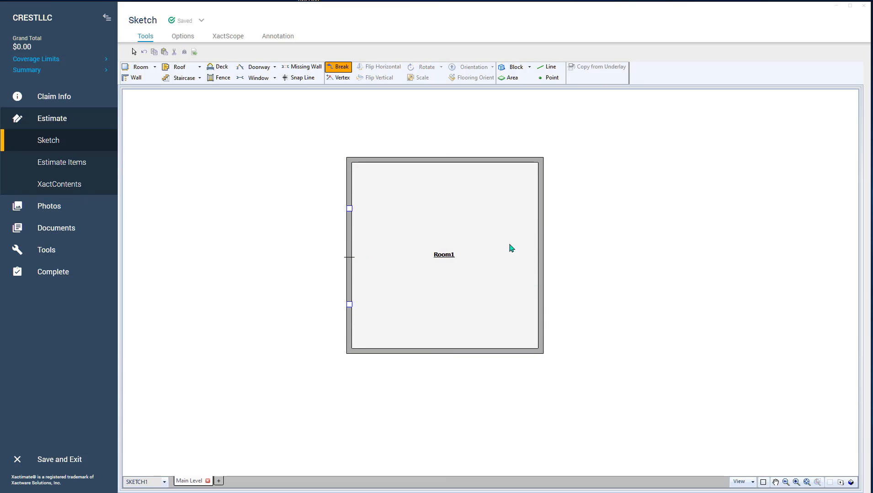
{"action": "mouse_move", "coordinate": [616, 276]}
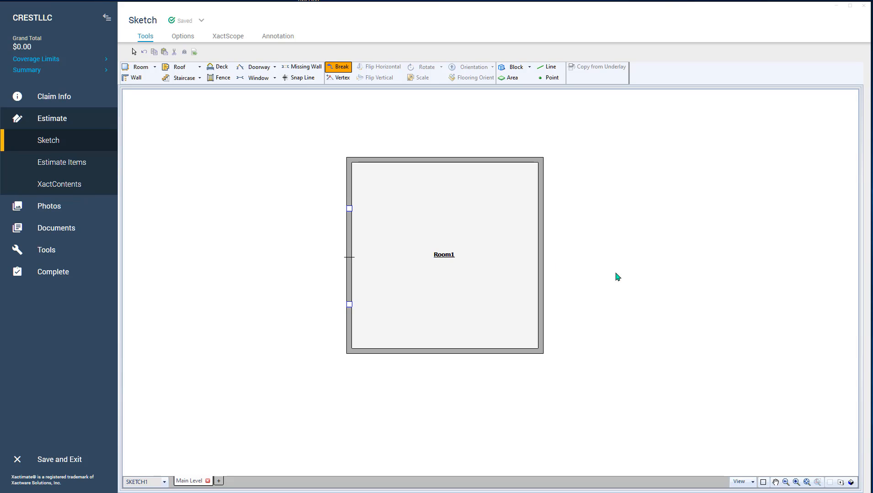